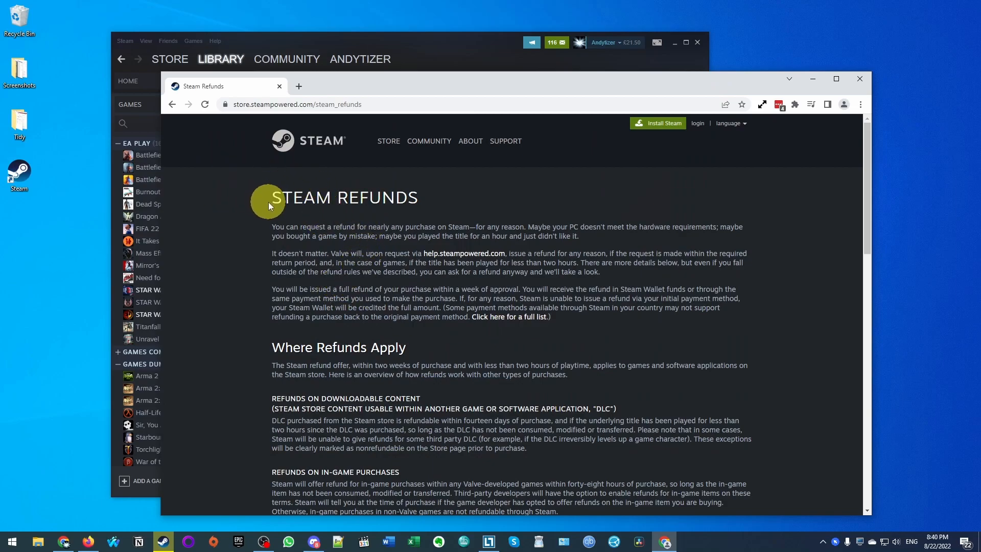
pyautogui.moveTo(348, 206)
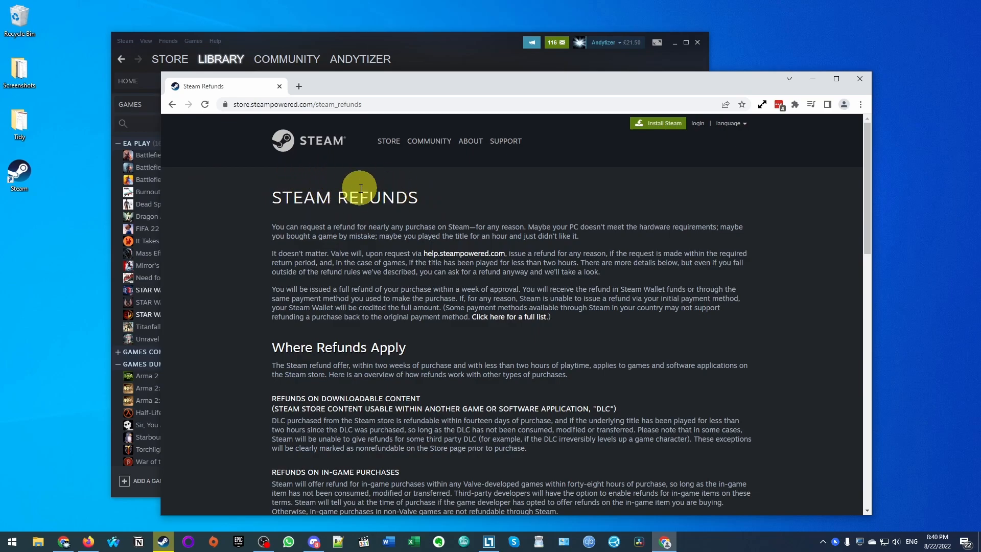
pyautogui.moveTo(275, 169)
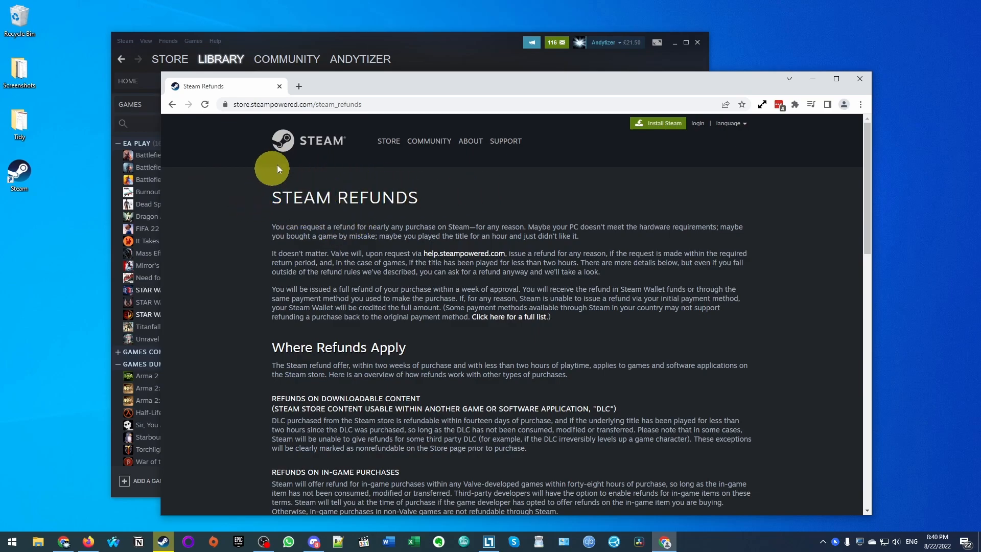
pyautogui.moveTo(348, 215)
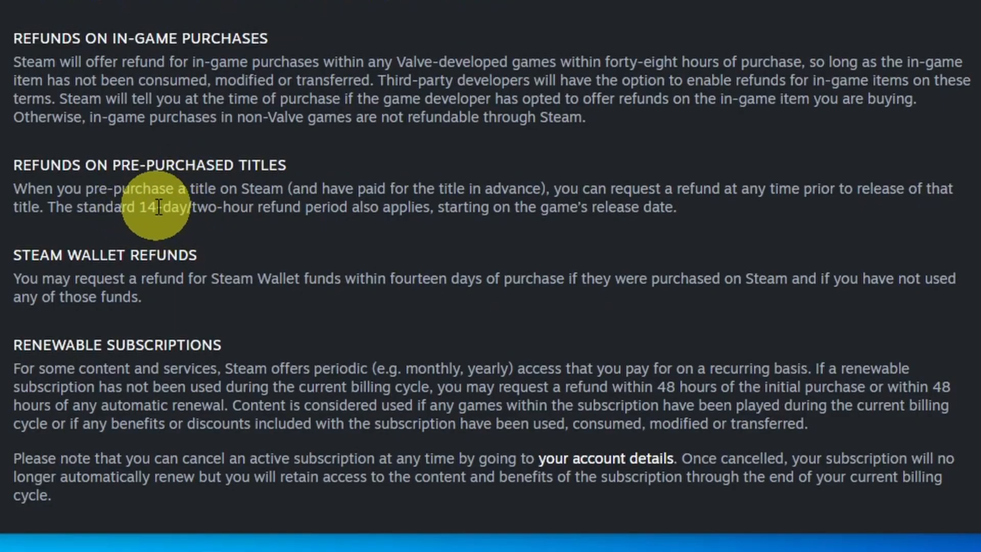
pyautogui.moveTo(262, 212)
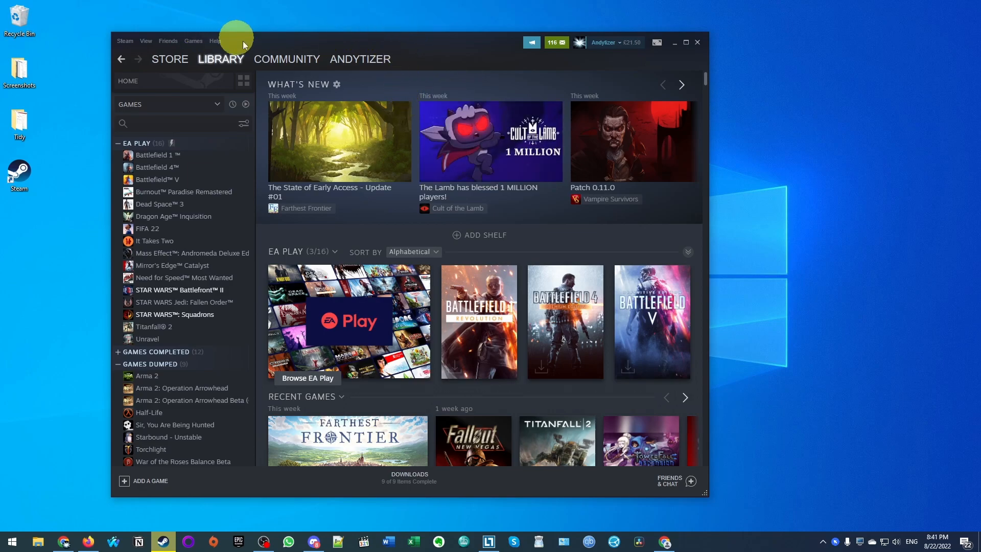
pyautogui.moveTo(591, 53)
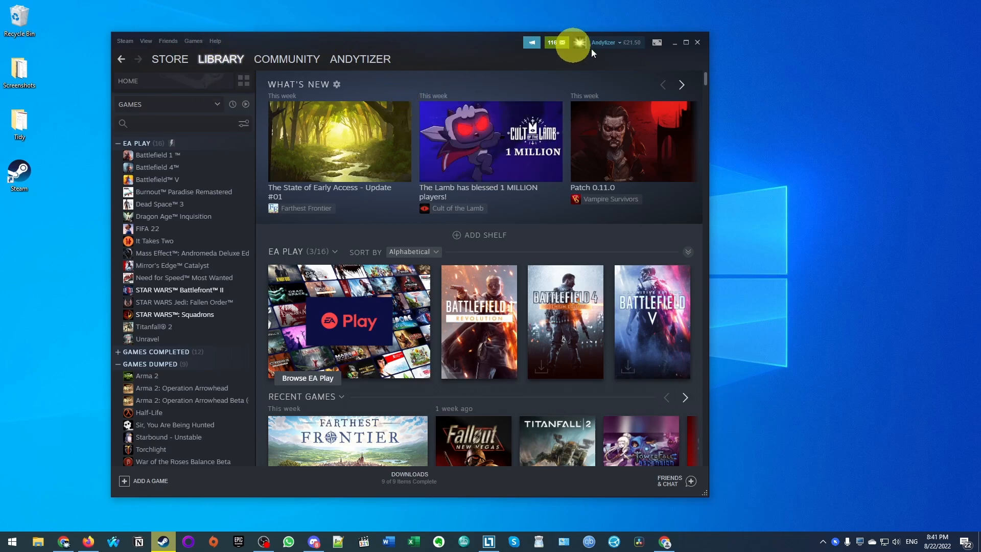
pyautogui.moveTo(433, 36)
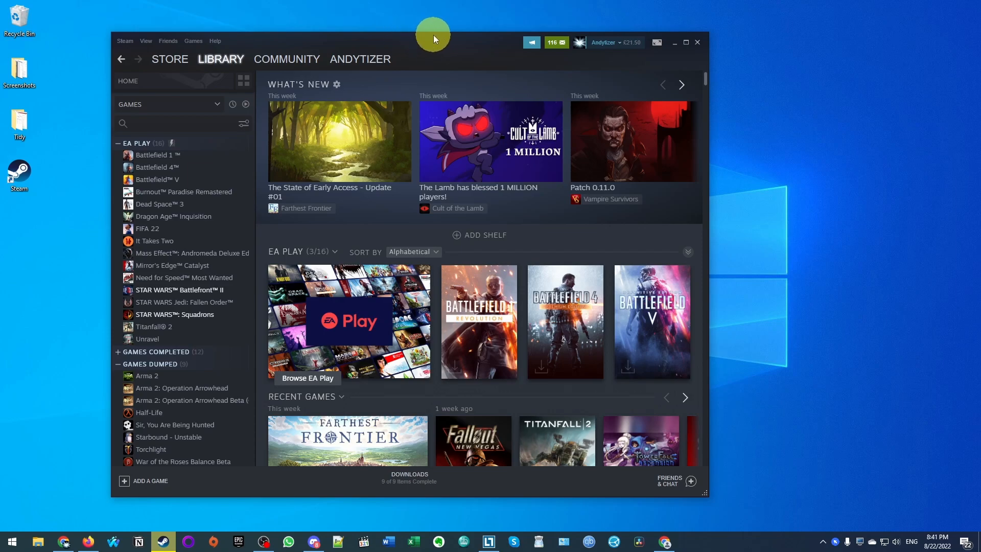
pyautogui.moveTo(673, 67)
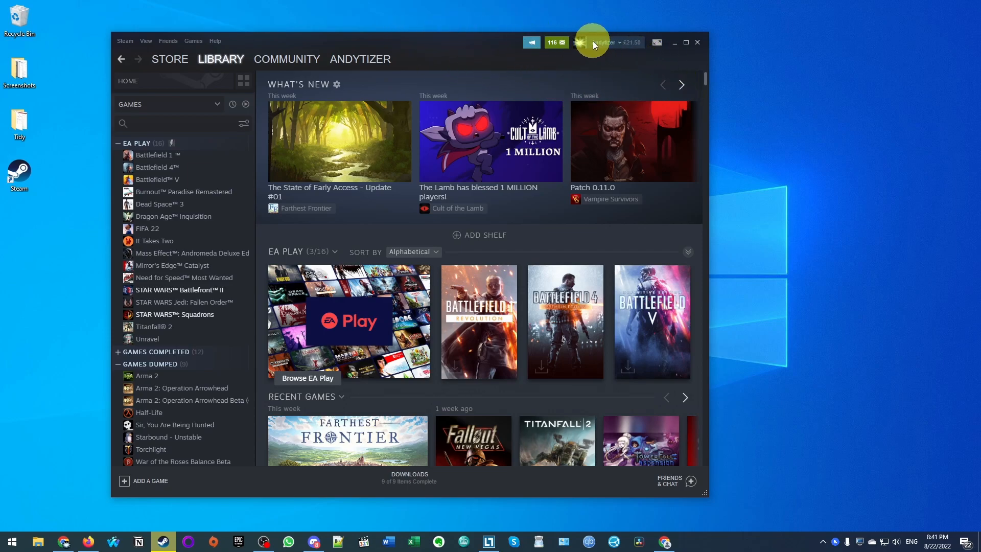
# Step: Go from the account name menu to Account details and view the purchase history
pyautogui.click(603, 42)
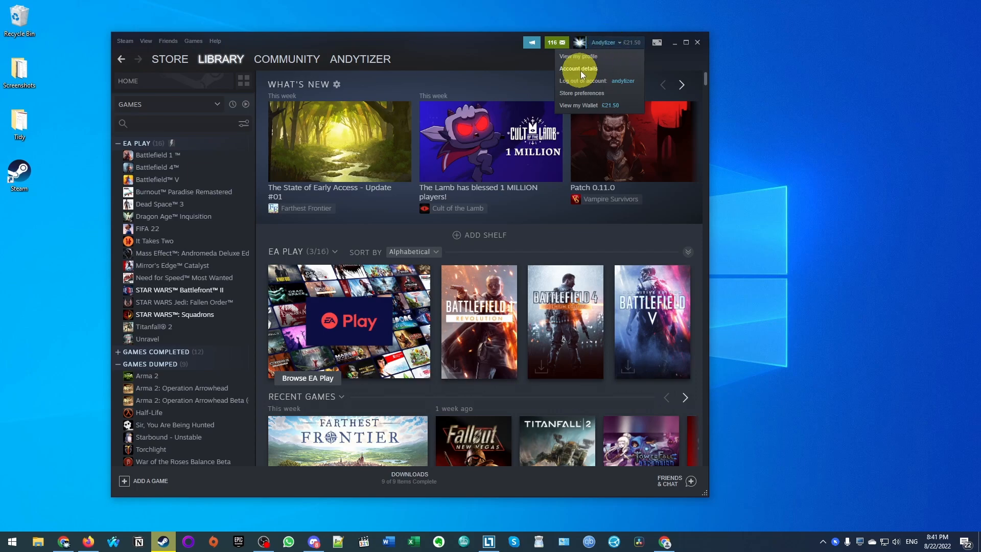
pyautogui.click(579, 68)
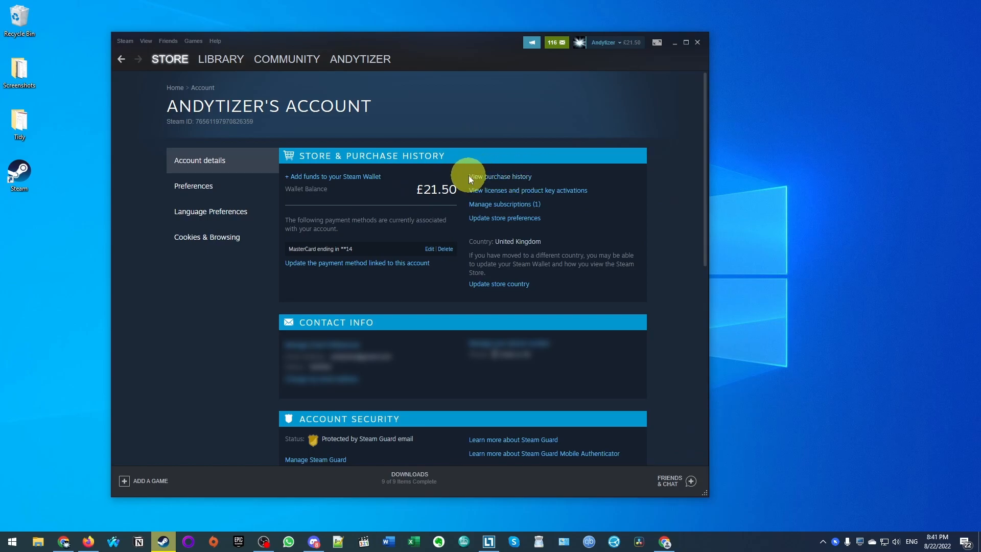
pyautogui.moveTo(485, 180)
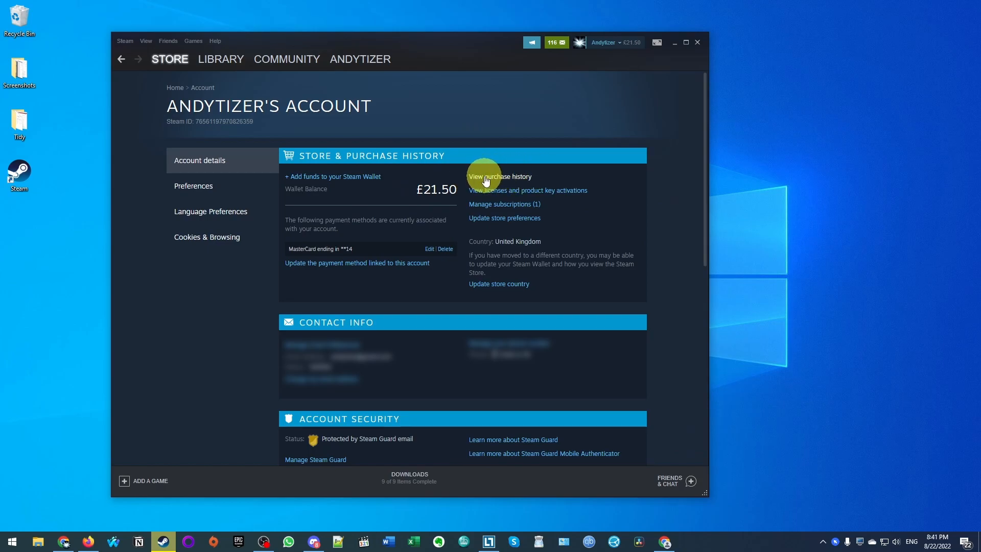
pyautogui.click(500, 177)
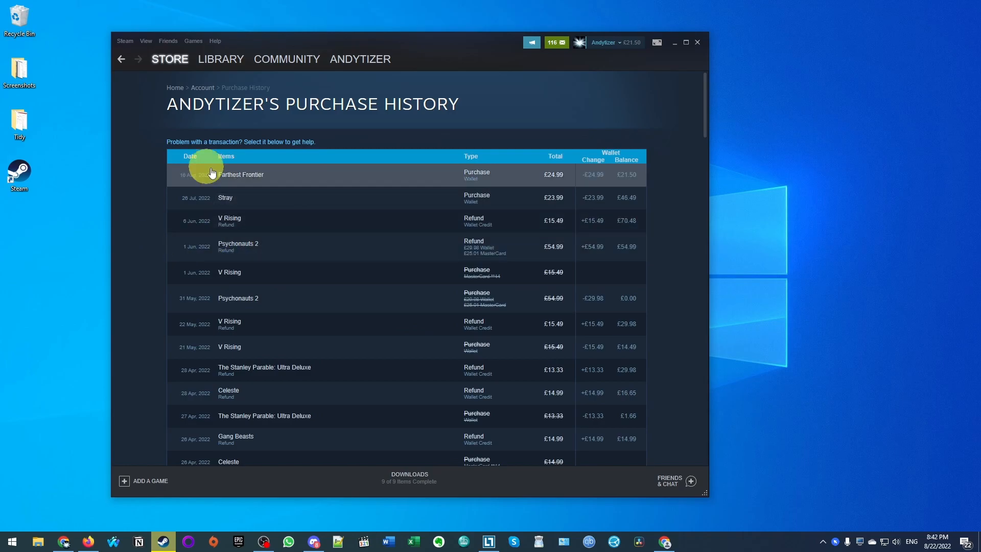
pyautogui.moveTo(497, 178)
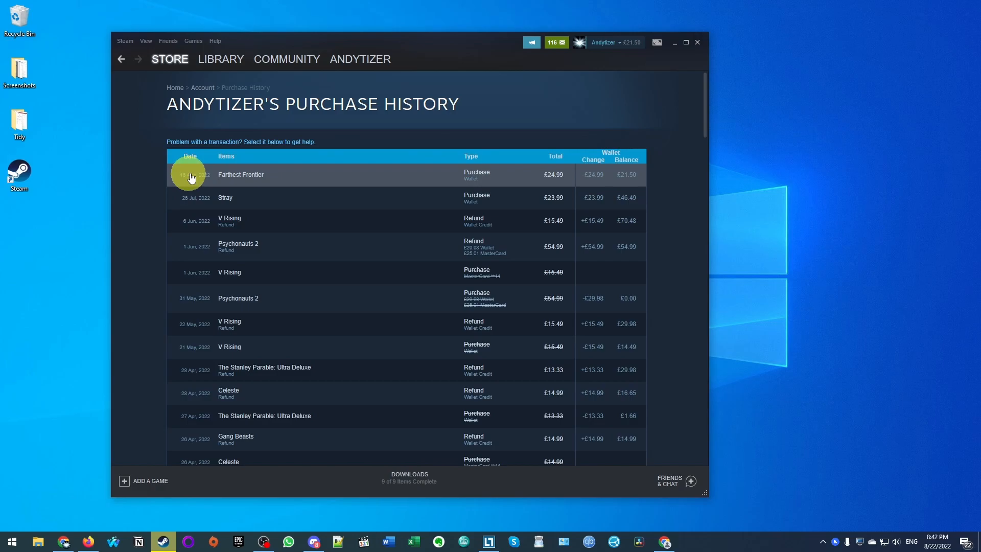
pyautogui.moveTo(244, 179)
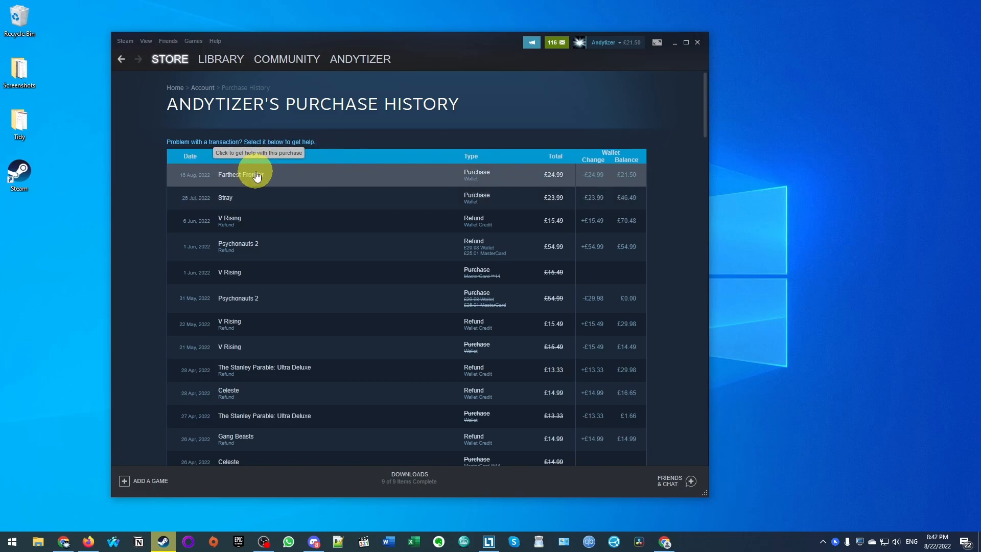
# Step: Select the Farthest Frontier purchase in Purchase History to get help with it
pyautogui.click(240, 174)
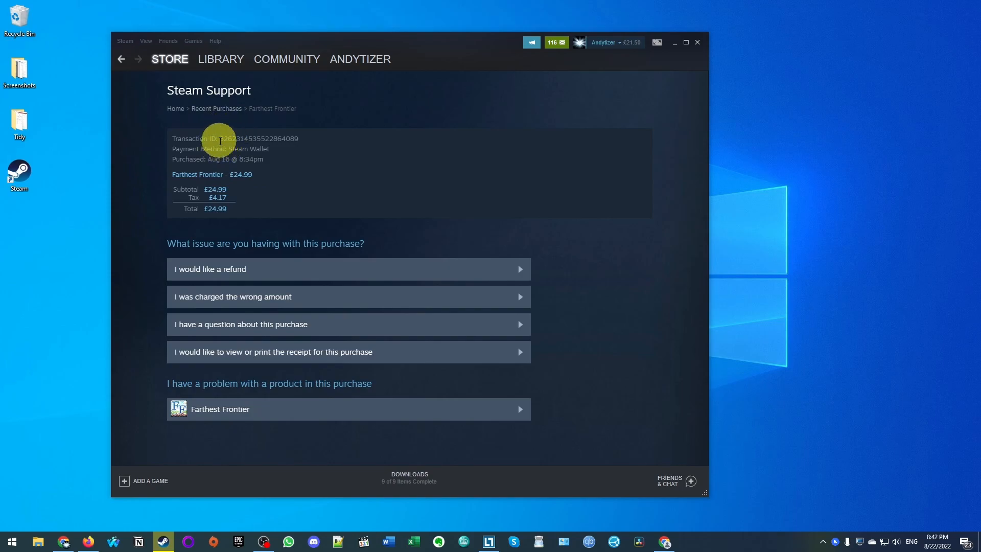
pyautogui.moveTo(199, 199)
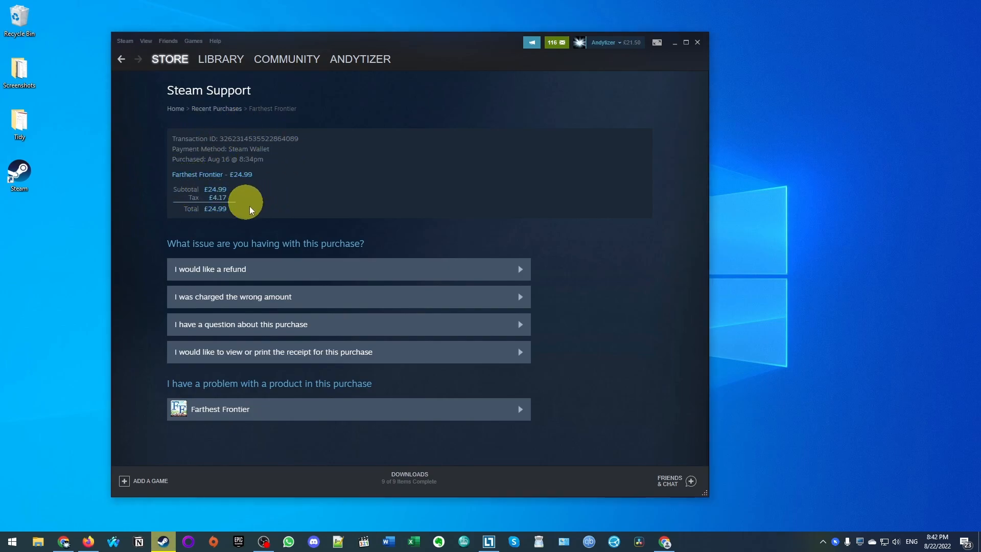
pyautogui.moveTo(210, 269)
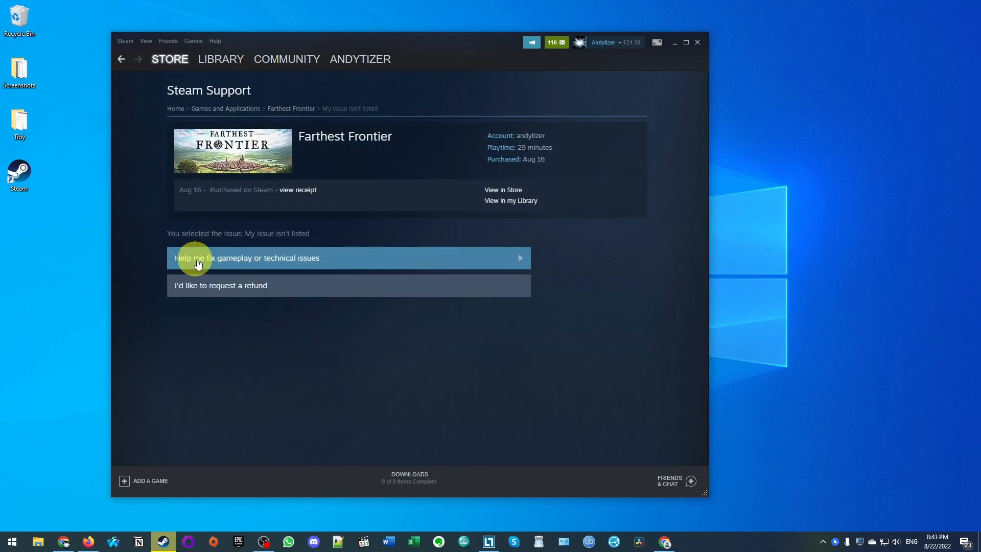
pyautogui.moveTo(215, 265)
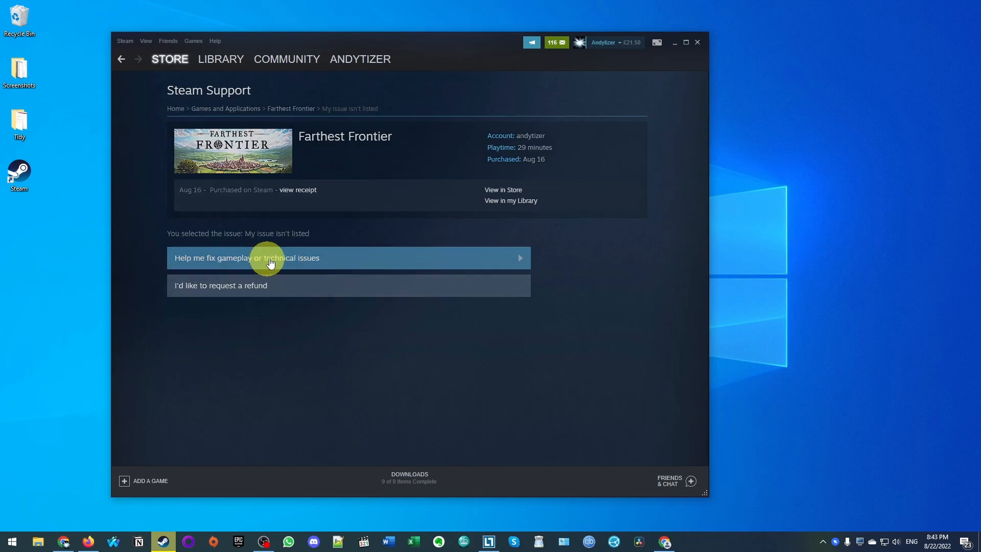
# Step: Choose the gameplay or technical problem option for Farthest Frontier
pyautogui.click(269, 257)
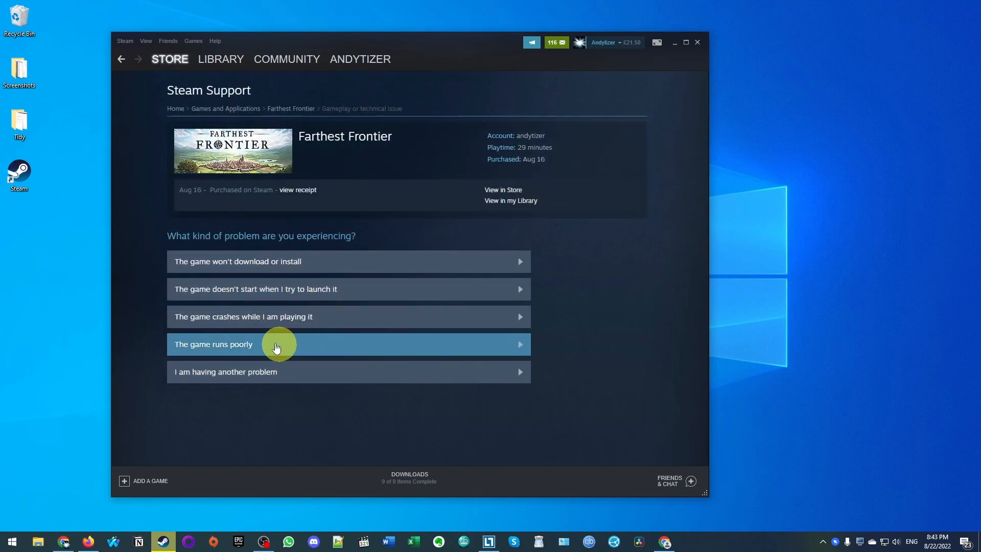
pyautogui.moveTo(219, 262)
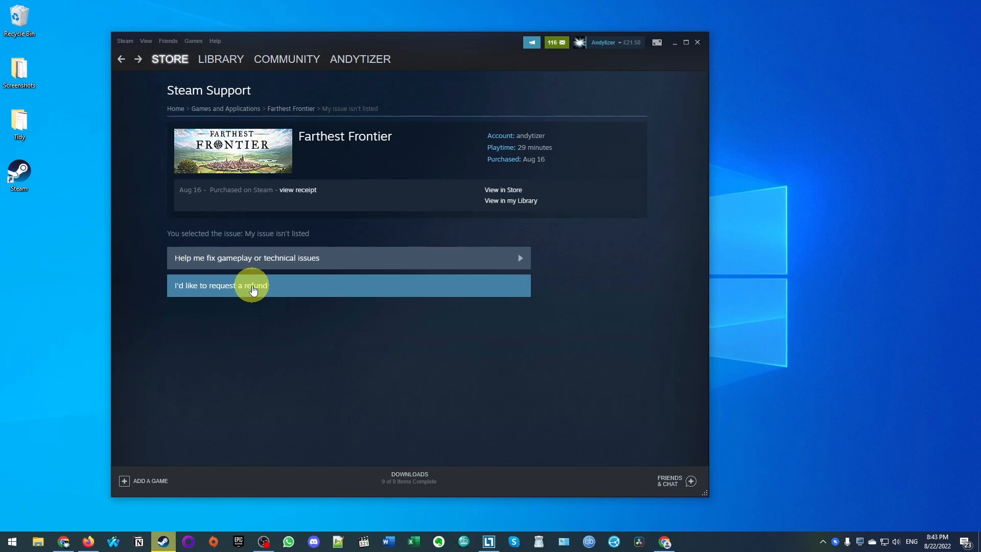
# Step: Request a Farthest Frontier refund with reason 'It's not fun' and submit it
pyautogui.click(250, 285)
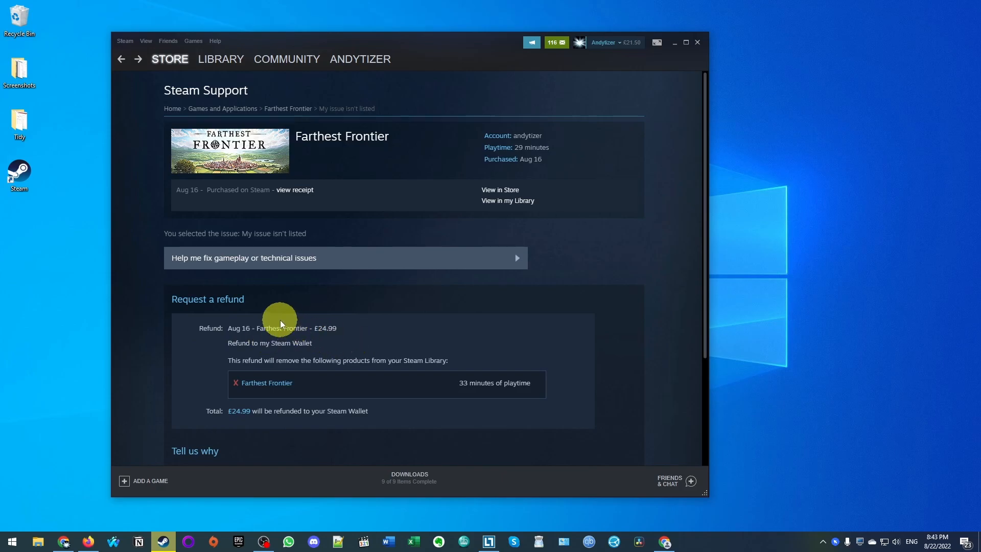
pyautogui.moveTo(708, 244)
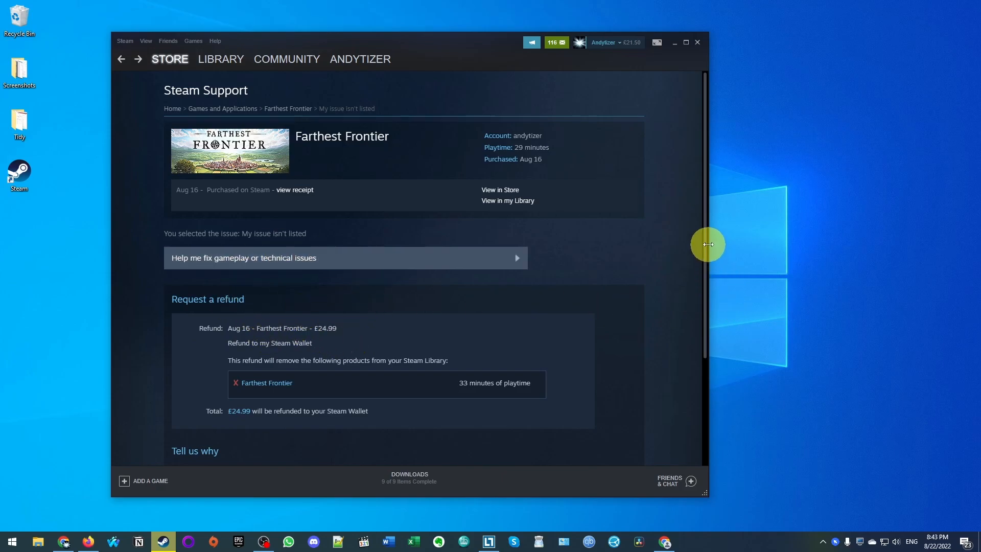
pyautogui.scroll(-3)
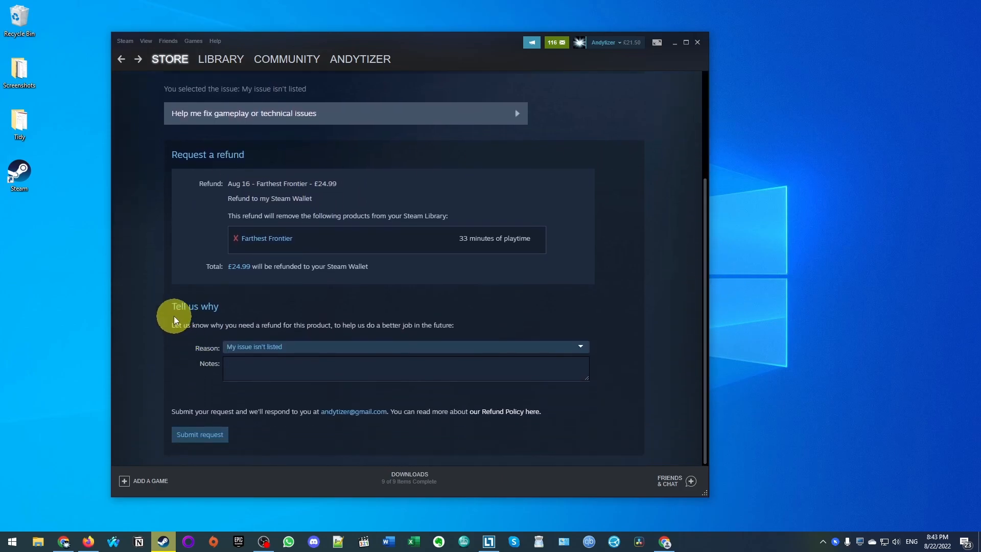
pyautogui.click(405, 347)
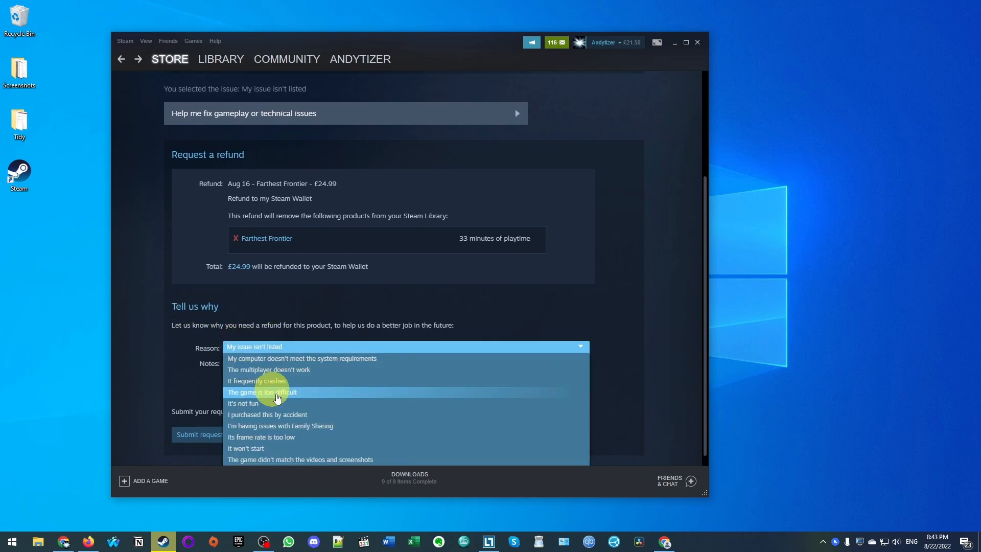
pyautogui.click(243, 404)
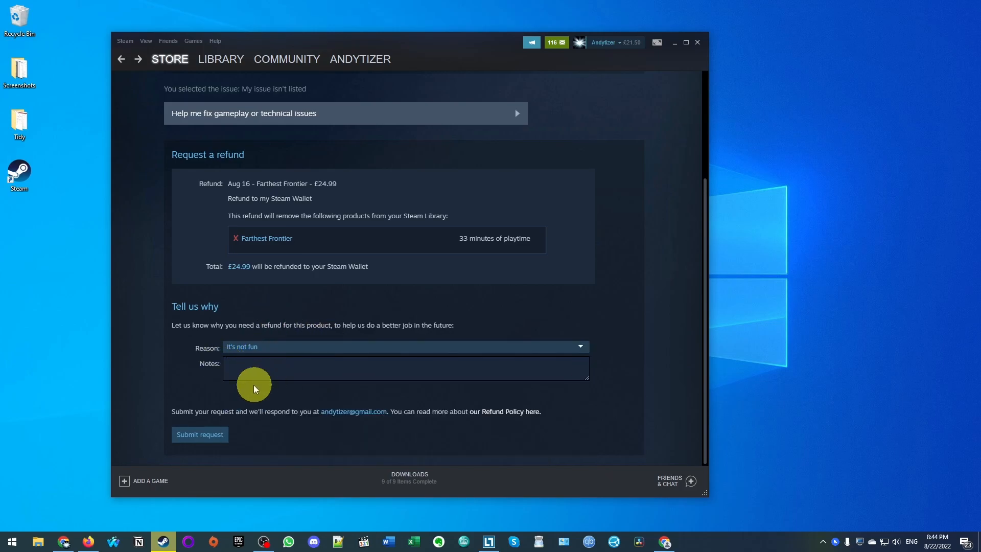
pyautogui.moveTo(267, 446)
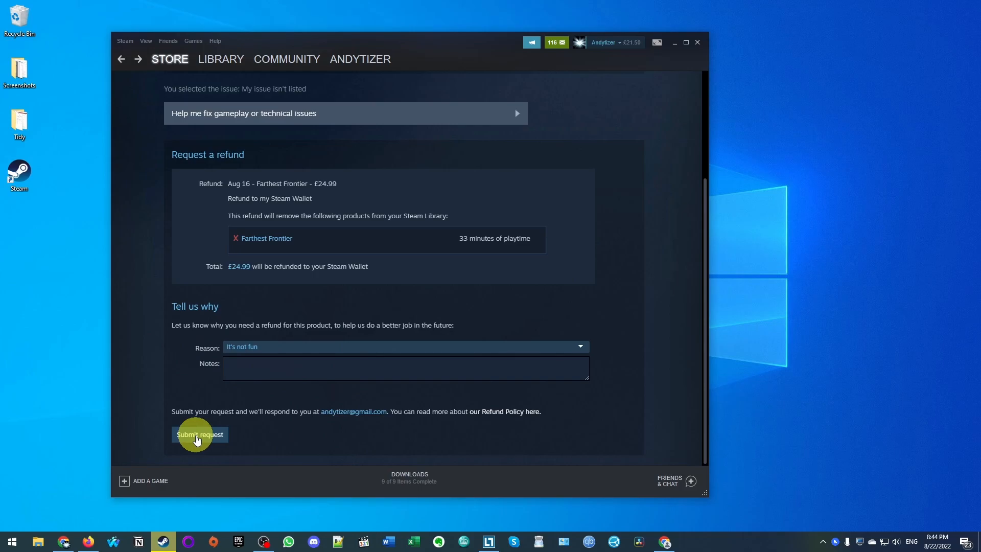
pyautogui.click(200, 434)
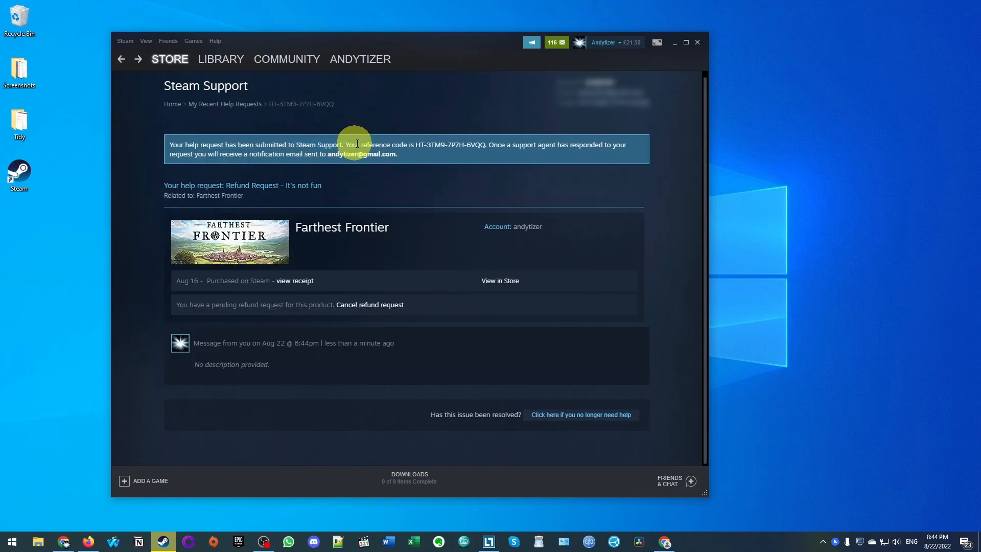
pyautogui.moveTo(178, 306)
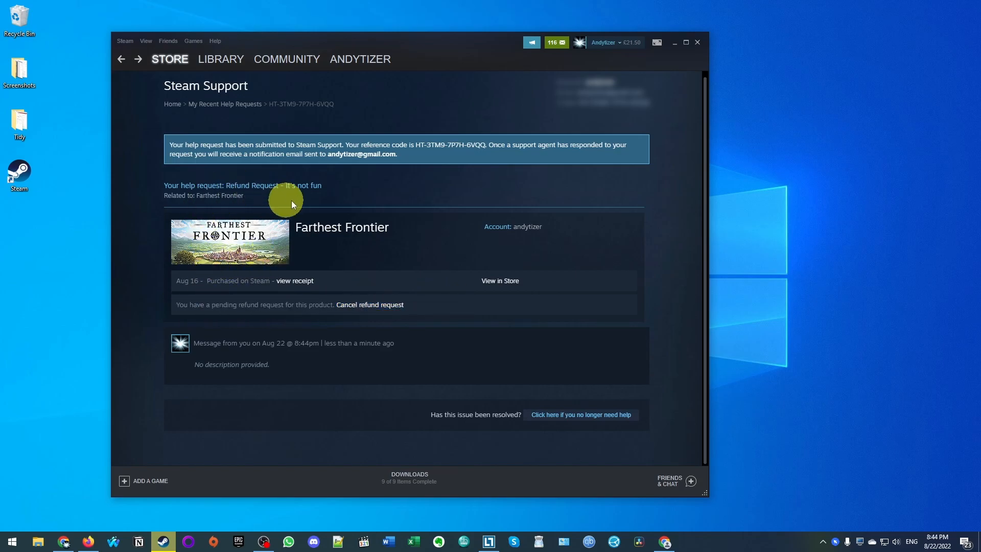
# Step: Leave the refund confirmation and go to the Library
pyautogui.click(603, 42)
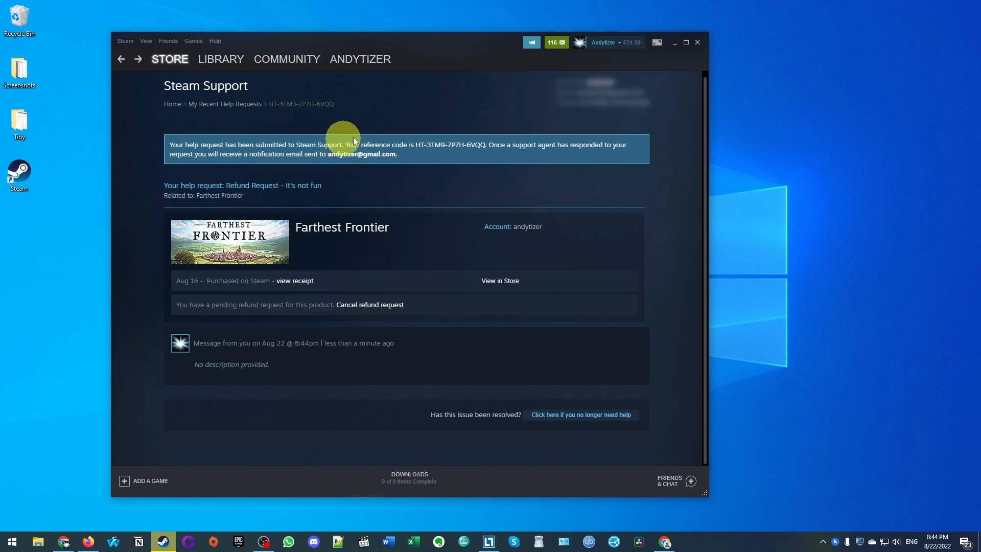
pyautogui.moveTo(630, 50)
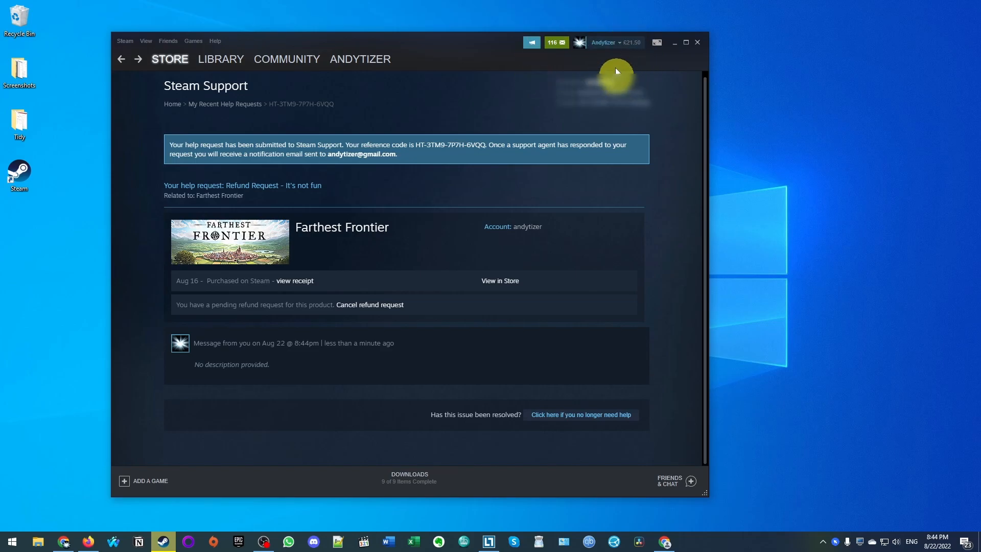
pyautogui.click(221, 58)
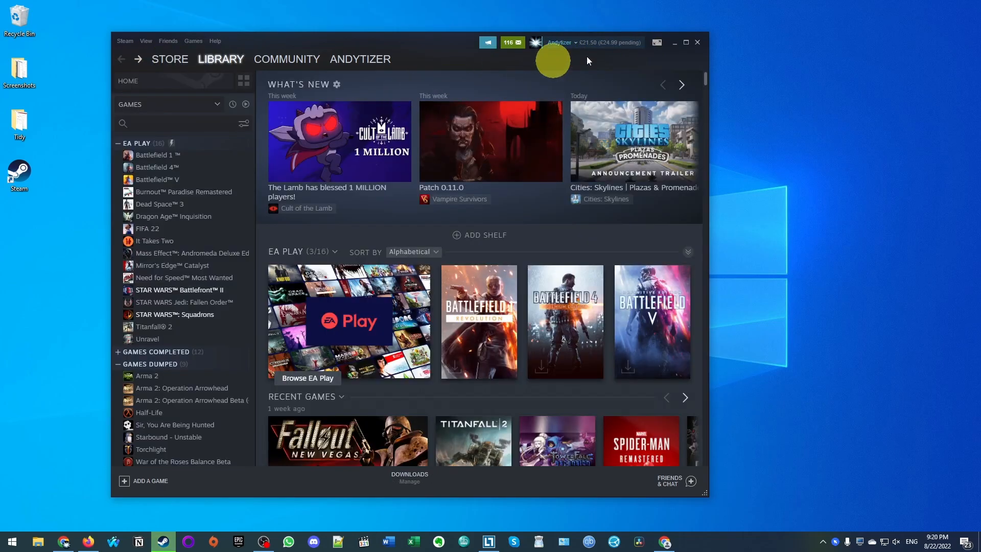
pyautogui.moveTo(607, 49)
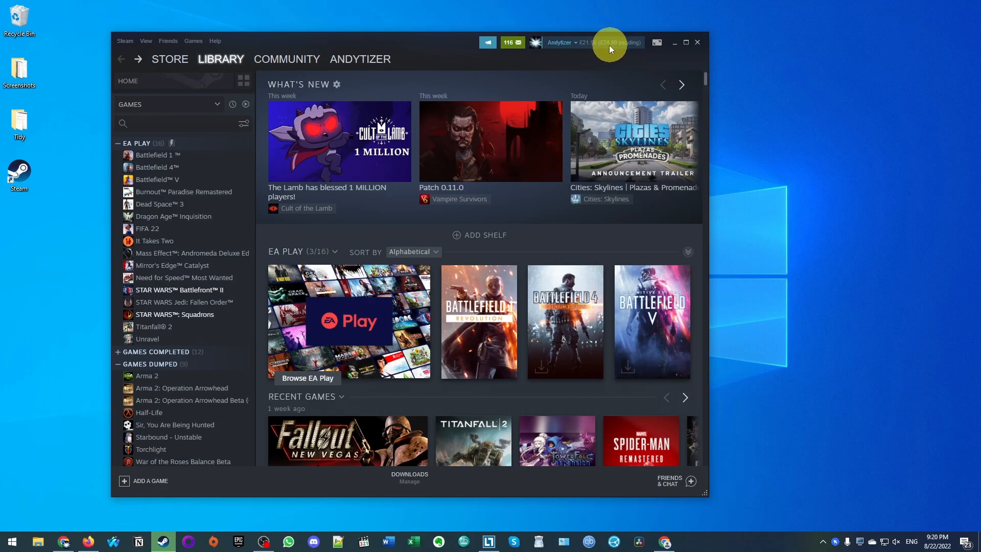
# Step: Open purchase history via the account menu and select the pending Farthest Frontier refund
pyautogui.click(559, 42)
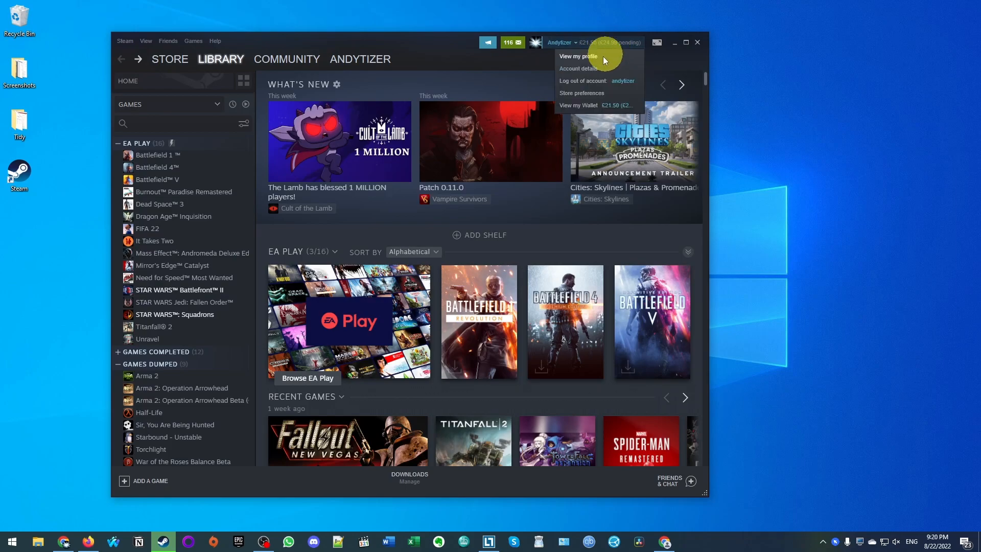
pyautogui.click(577, 57)
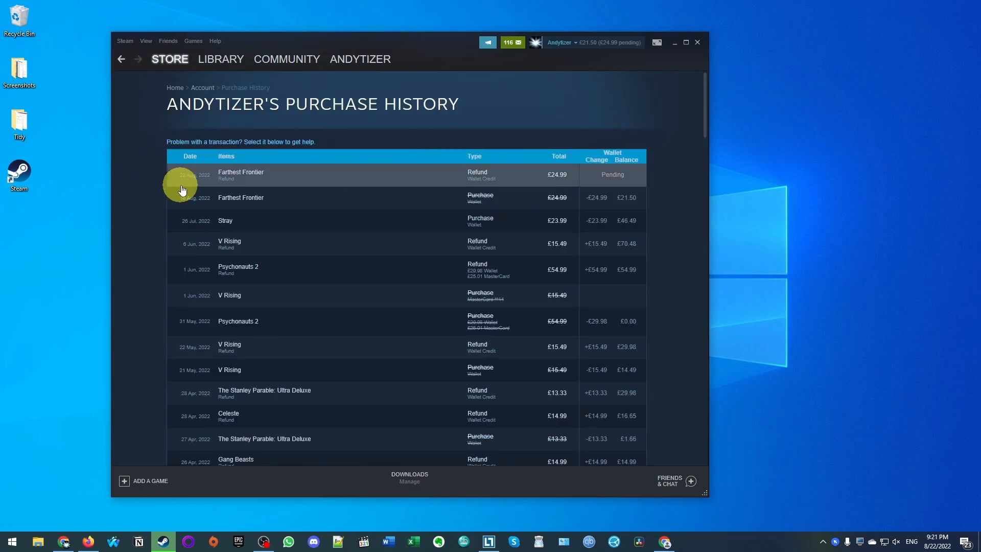
pyautogui.moveTo(672, 173)
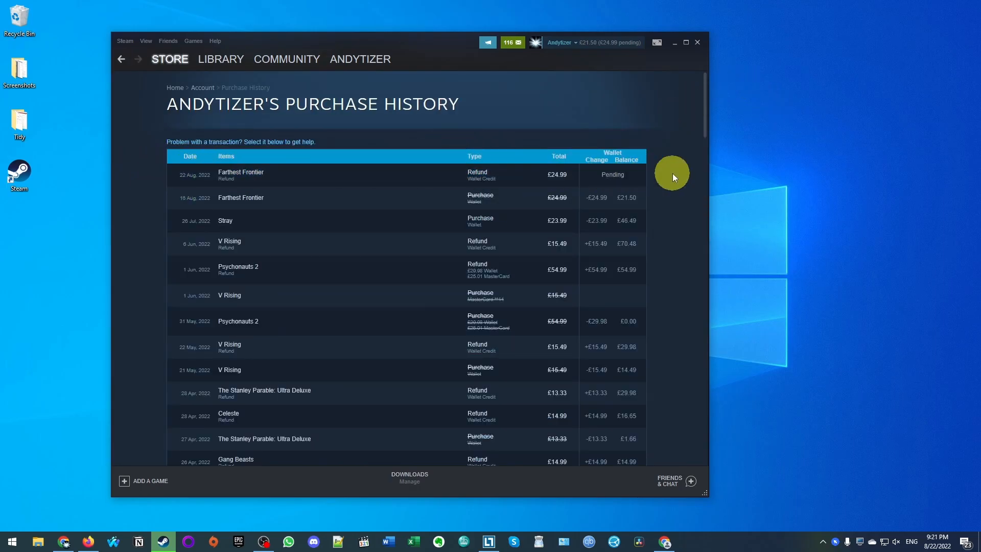
pyautogui.click(240, 174)
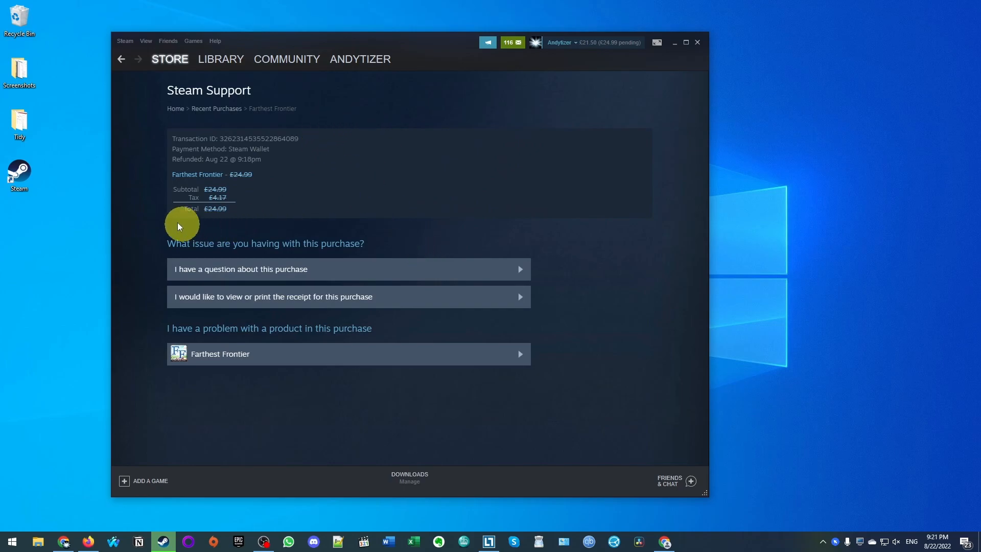
pyautogui.moveTo(334, 184)
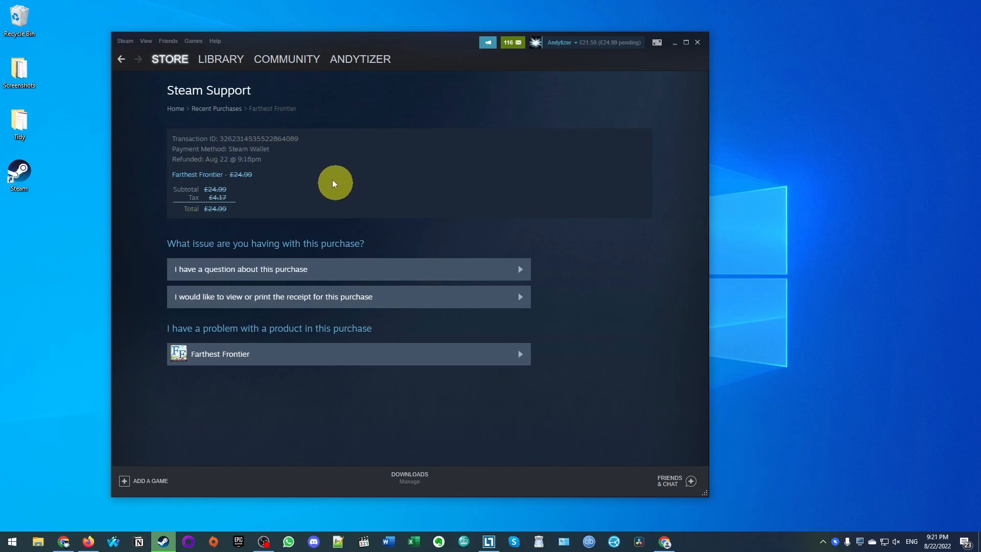